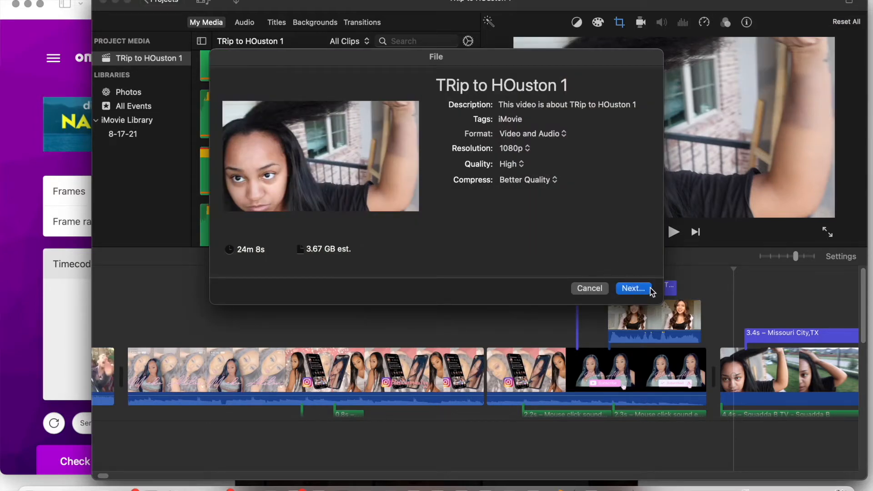
# Export TRip to HOuston 1 over the Downloads file, then dismiss the frame-634 render-error alert.
pyautogui.click(631, 288)
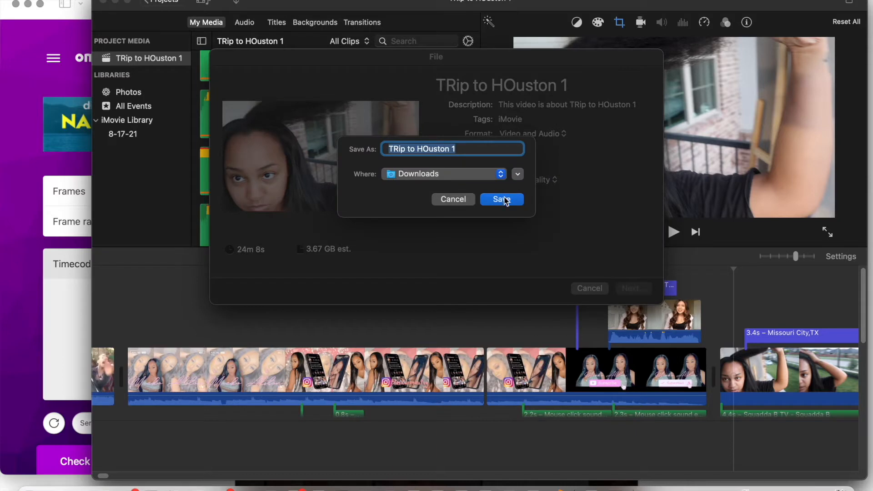
pyautogui.click(500, 199)
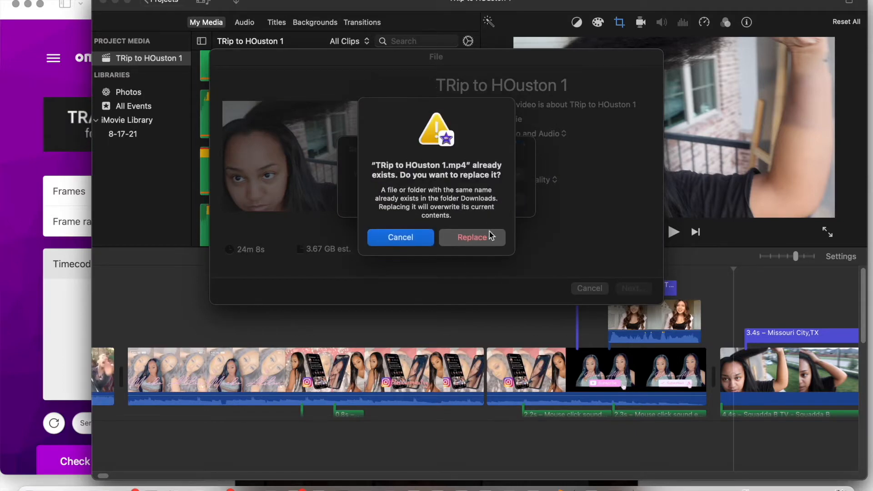
pyautogui.click(471, 236)
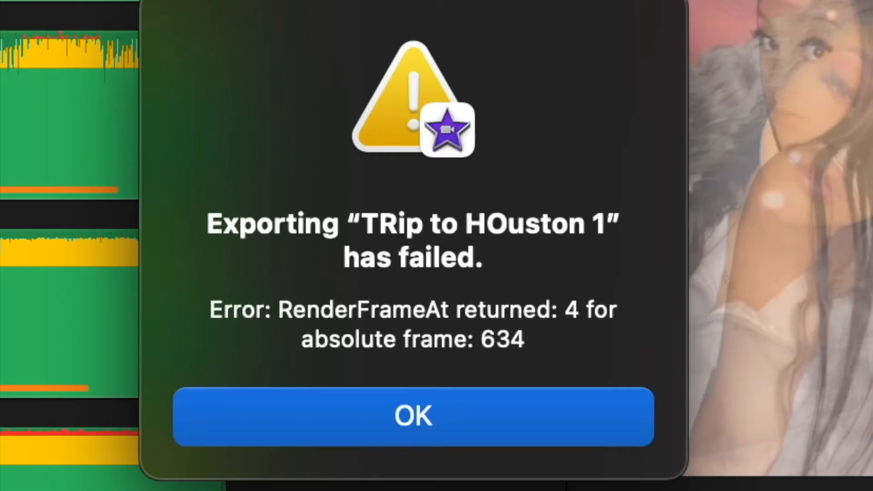
pyautogui.click(413, 417)
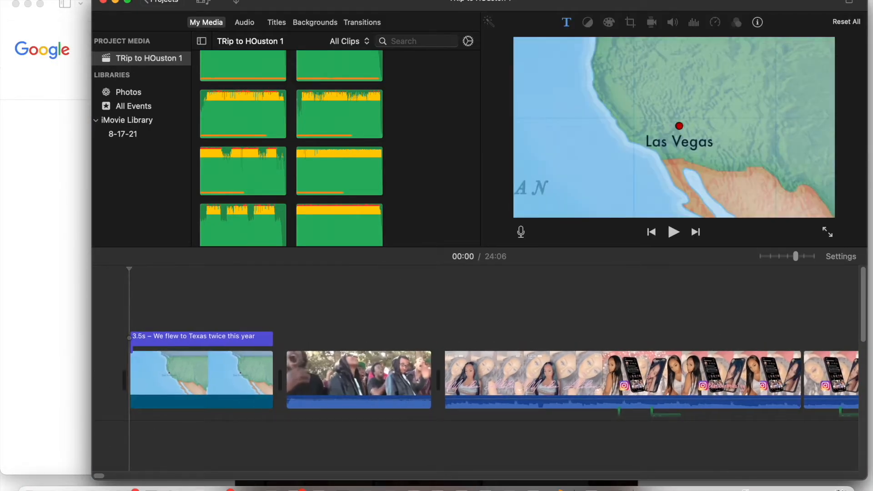
# From the Projects list, create a new movie project, My Movie 5.
pyautogui.click(244, 23)
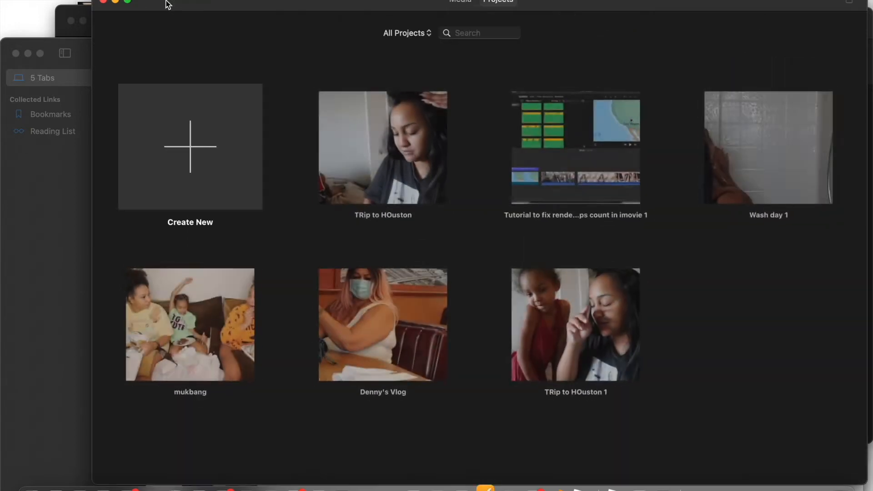
pyautogui.click(190, 147)
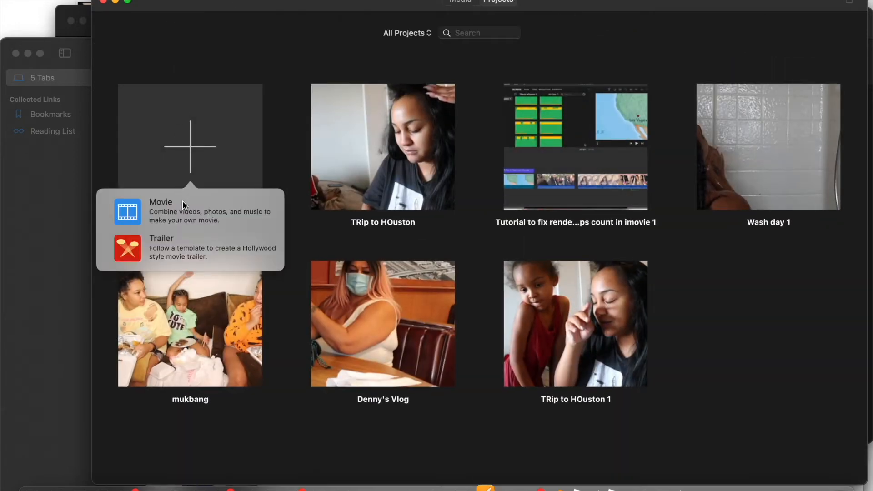
pyautogui.click(161, 202)
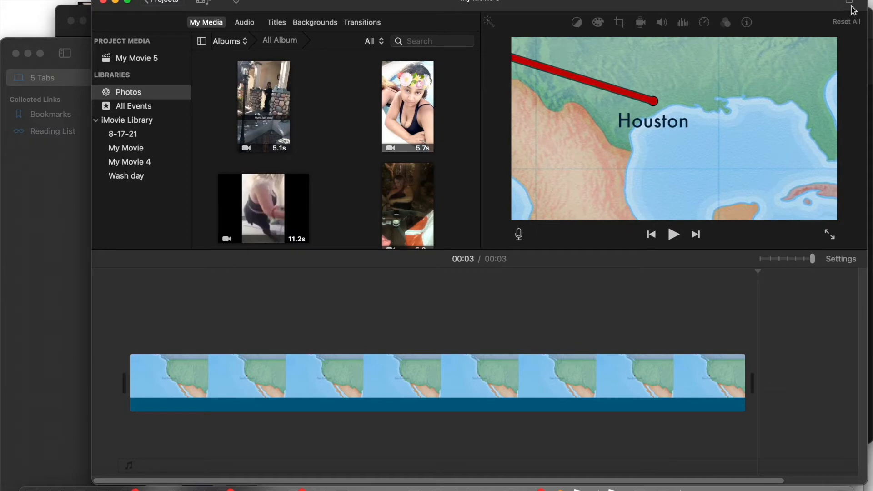
# Export My Movie 5 to Downloads as blah with Better Quality compression.
pyautogui.click(849, 4)
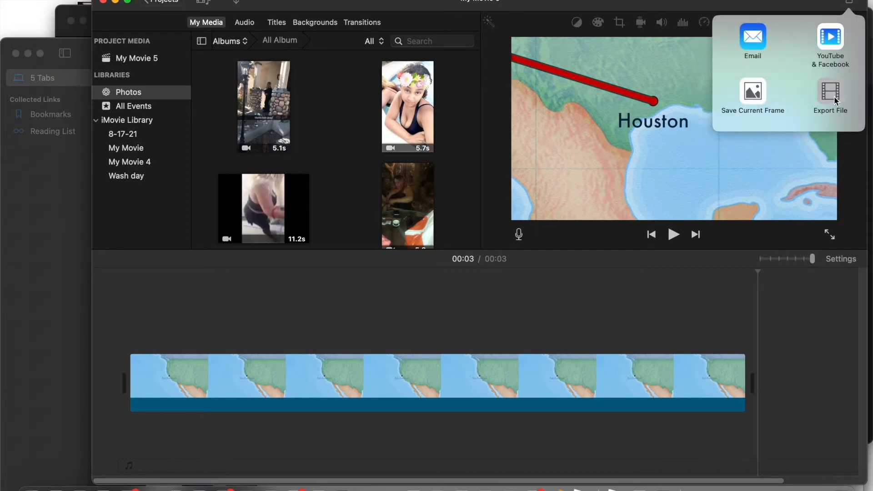
pyautogui.click(830, 98)
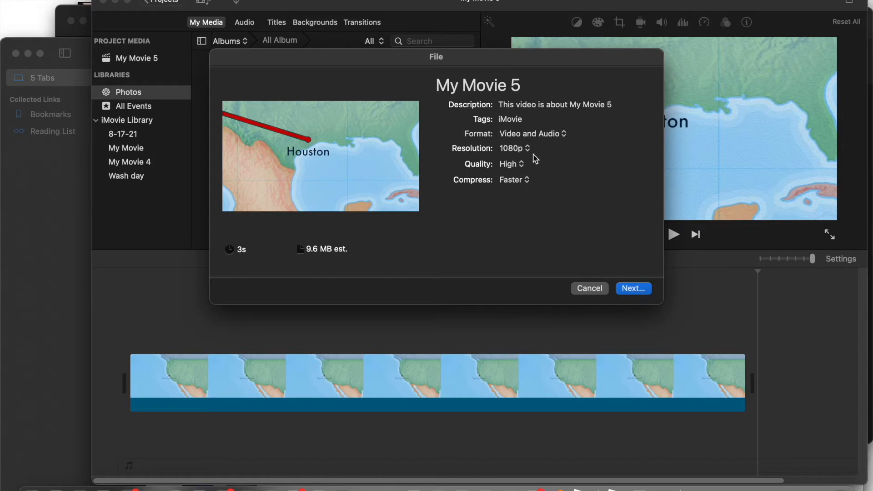
pyautogui.moveTo(519, 166)
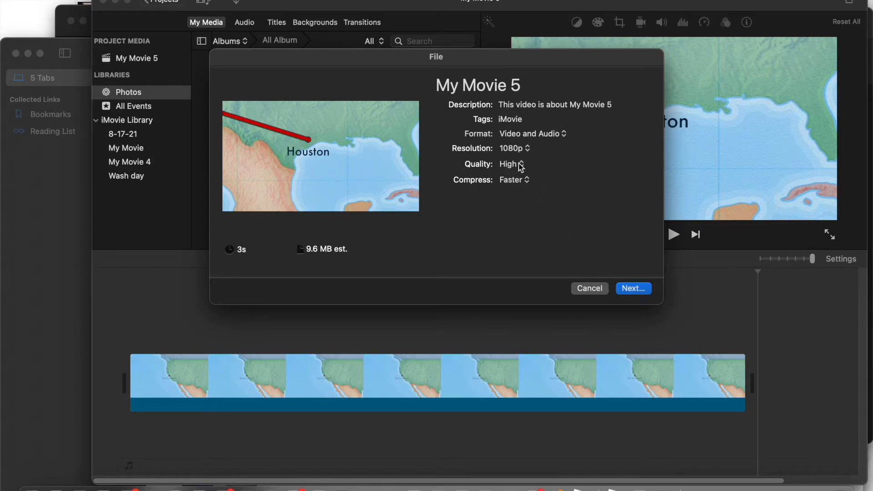
pyautogui.click(513, 180)
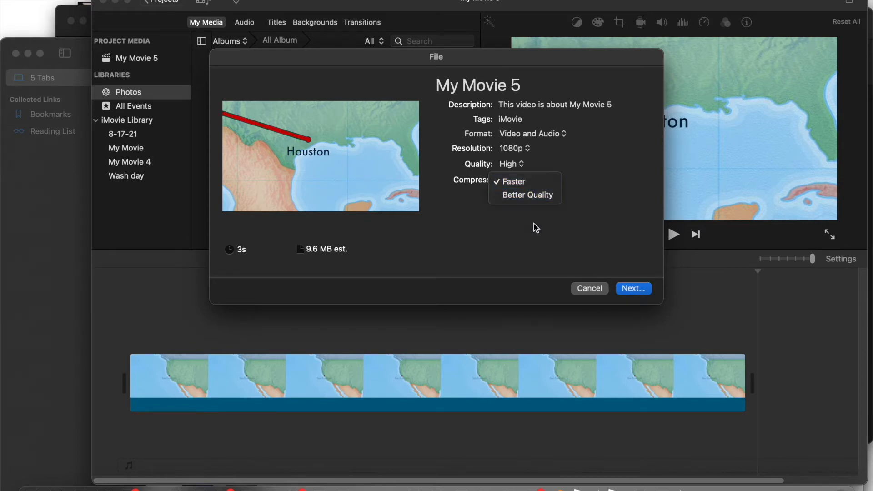
pyautogui.click(525, 194)
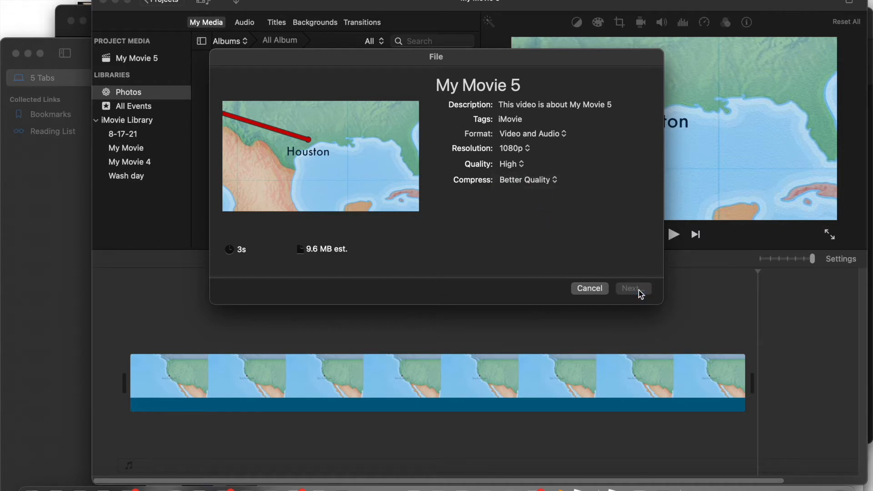
pyautogui.click(632, 288)
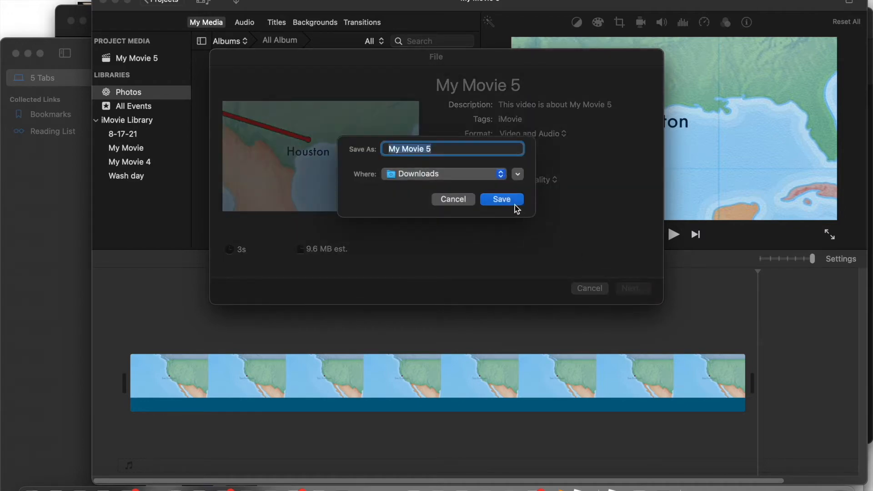
pyautogui.write('bl')
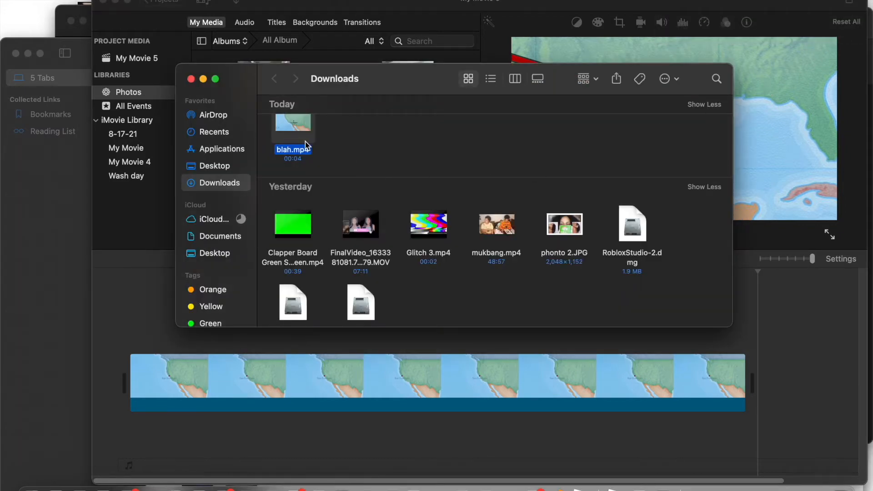
# Add blah.mp4 from Downloads to Photos through its Finder context menu.
pyautogui.rightClick(293, 136)
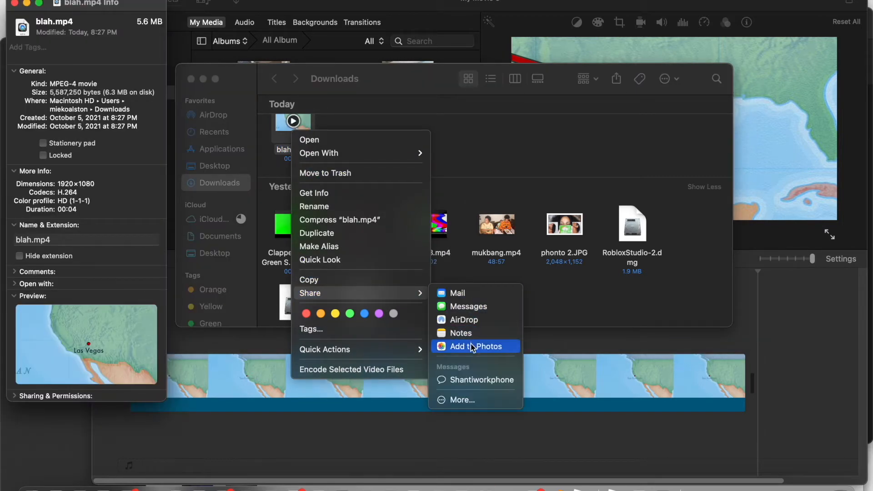
pyautogui.click(478, 345)
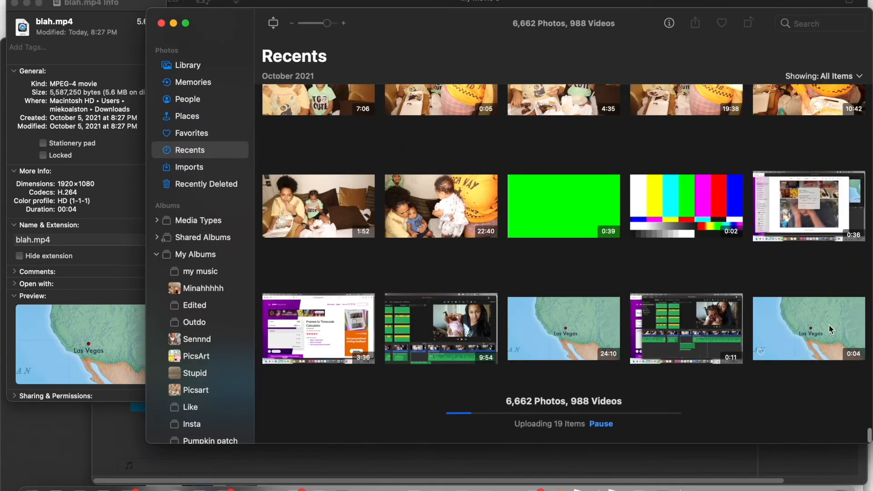
# Select the 0:04 map video in Photos Recents and bring up its actions menu.
pyautogui.click(808, 327)
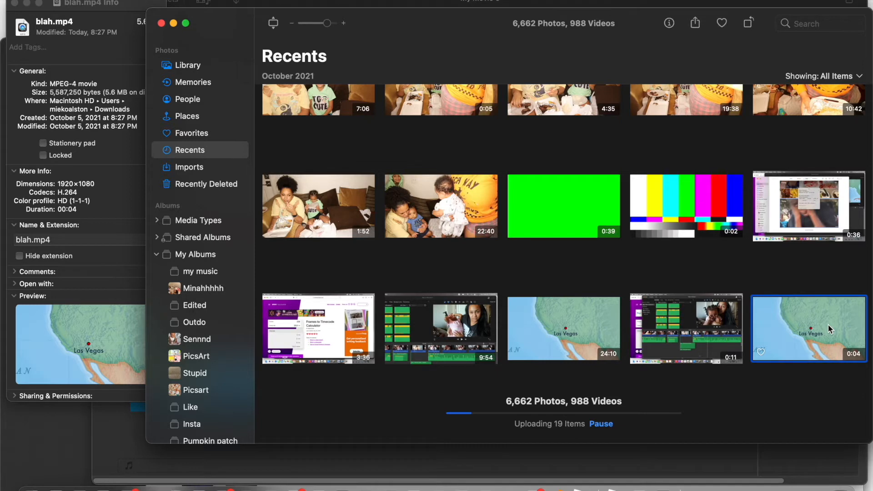
pyautogui.rightClick(808, 328)
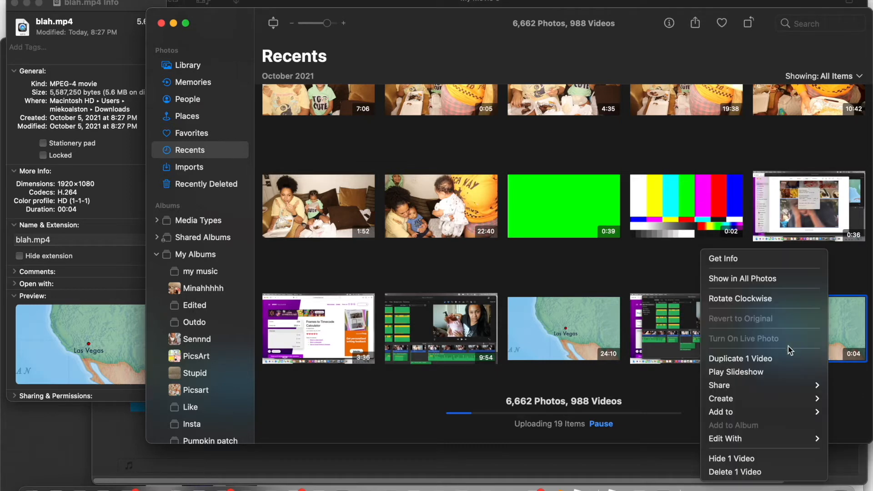
pyautogui.moveTo(766, 258)
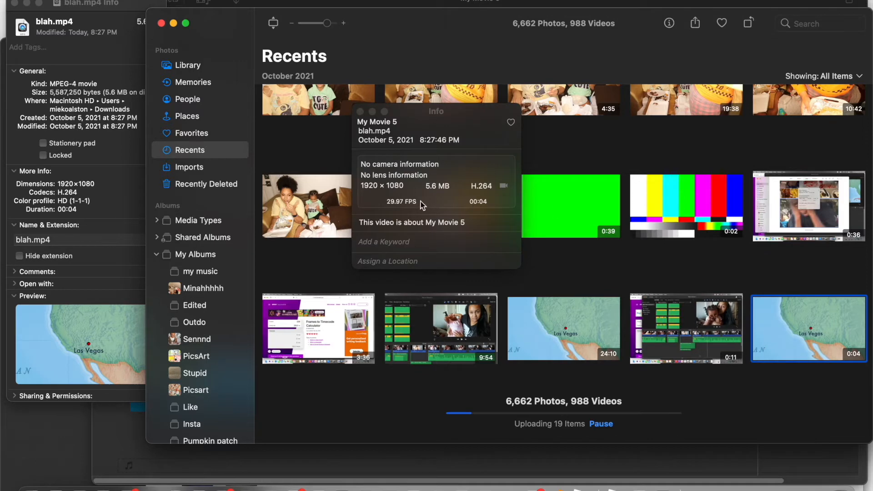
pyautogui.moveTo(383, 214)
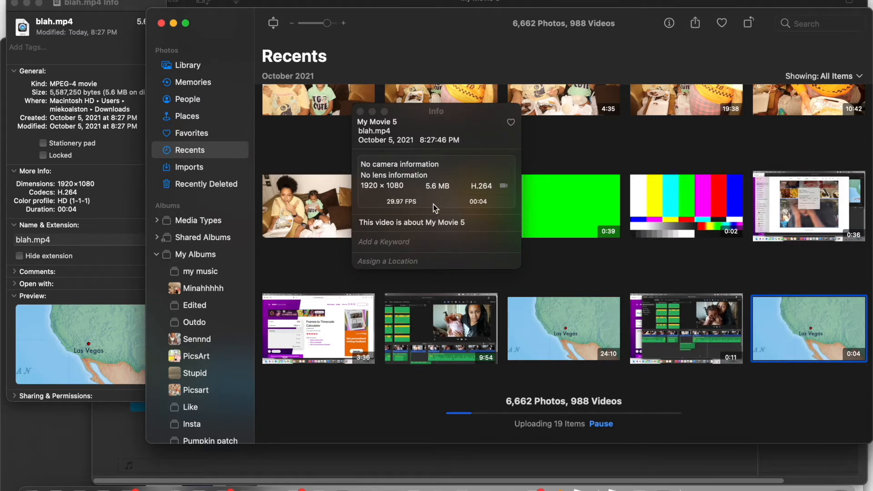
pyautogui.moveTo(418, 210)
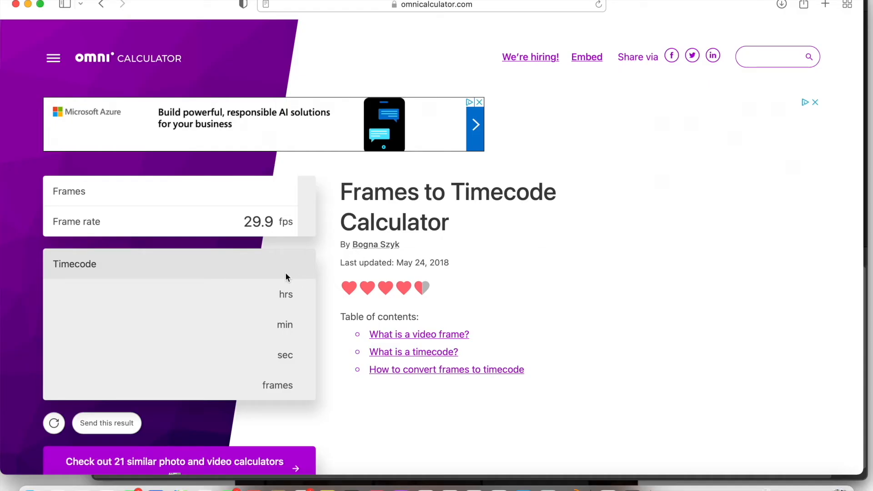
pyautogui.moveTo(263, 188)
pyautogui.write('6')
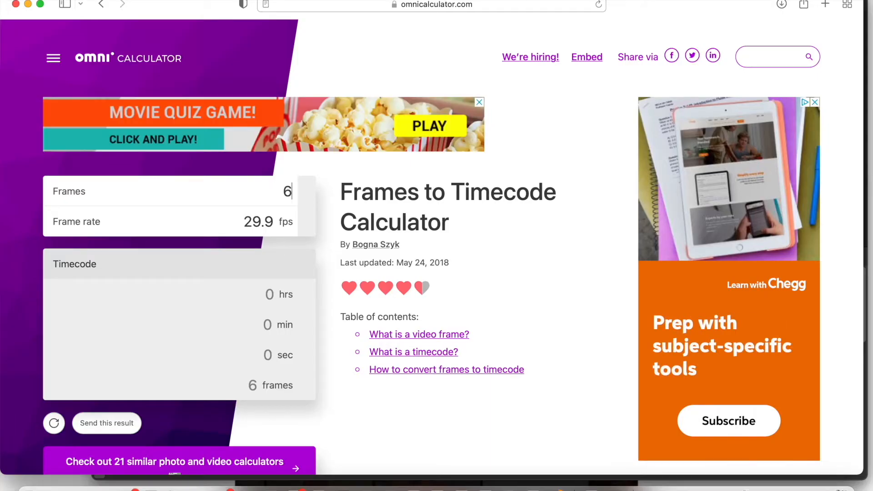
# Convert 634 frames at 29.9 fps to timecode, getting 21 sec 6.1 frames.
pyautogui.write('34')
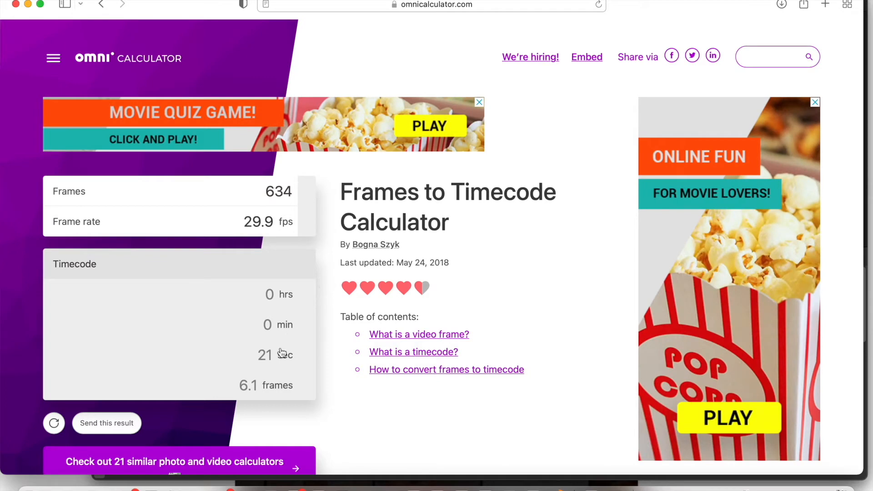
pyautogui.click(56, 466)
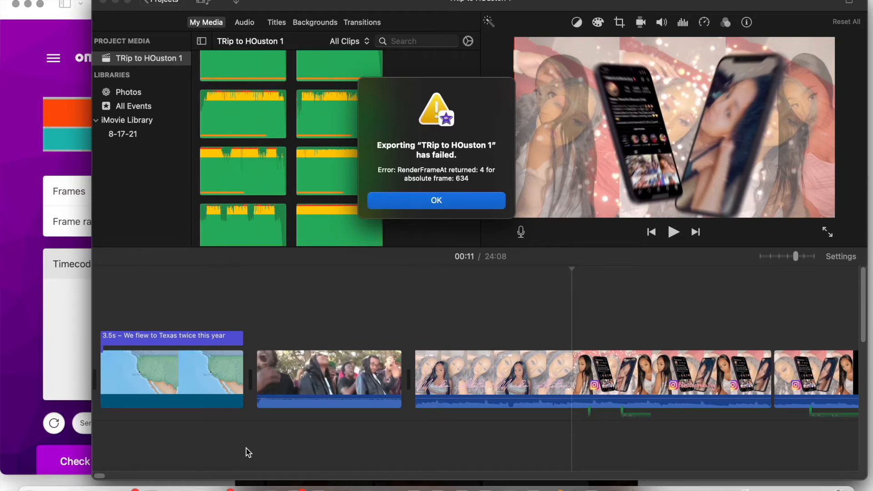
# Dismiss the export error and place the playhead near 21 seconds, the failed frame.
pyautogui.click(436, 200)
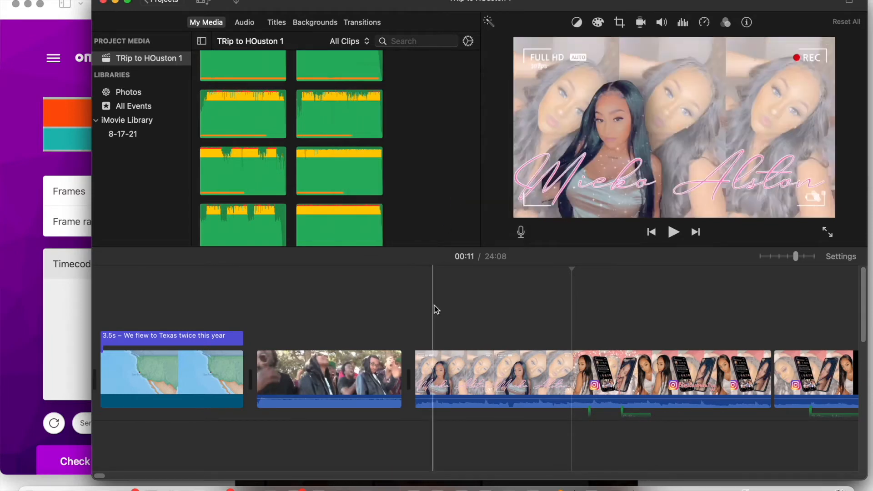
pyautogui.click(672, 232)
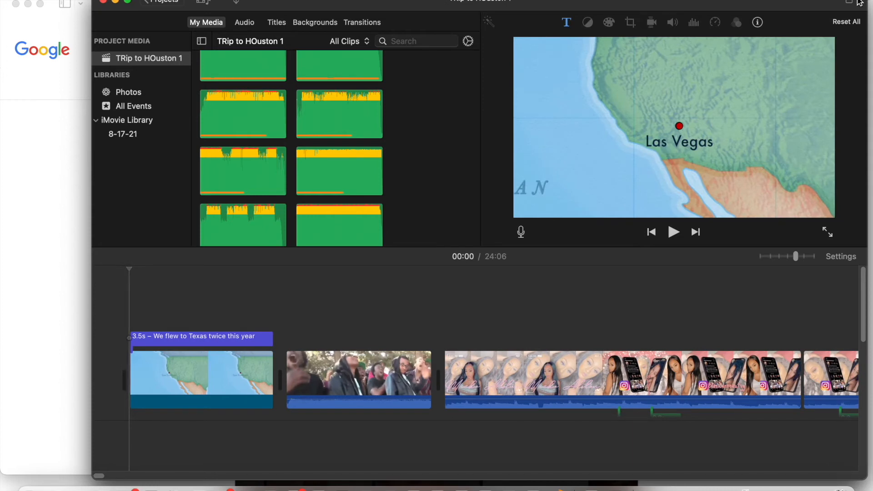
# Re-export TRip to HOuston 1 at 1080p to Downloads, replacing the existing file.
pyautogui.click(848, 2)
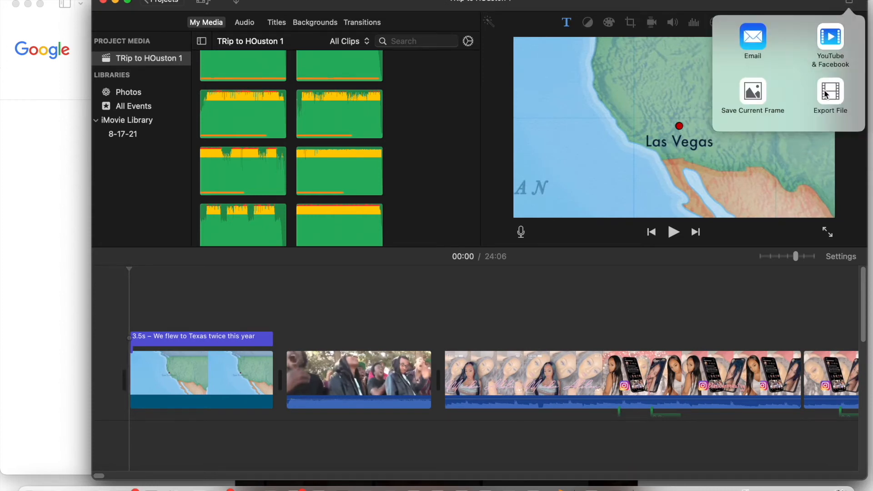
pyautogui.click(830, 94)
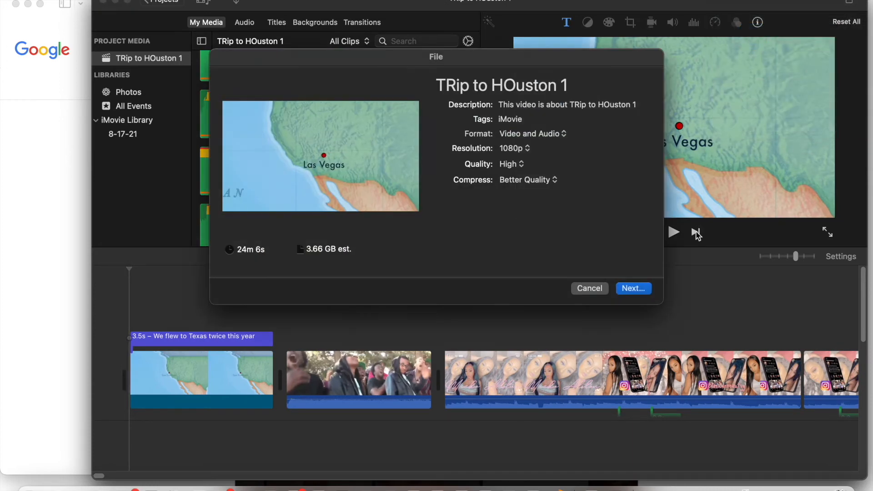
pyautogui.click(632, 288)
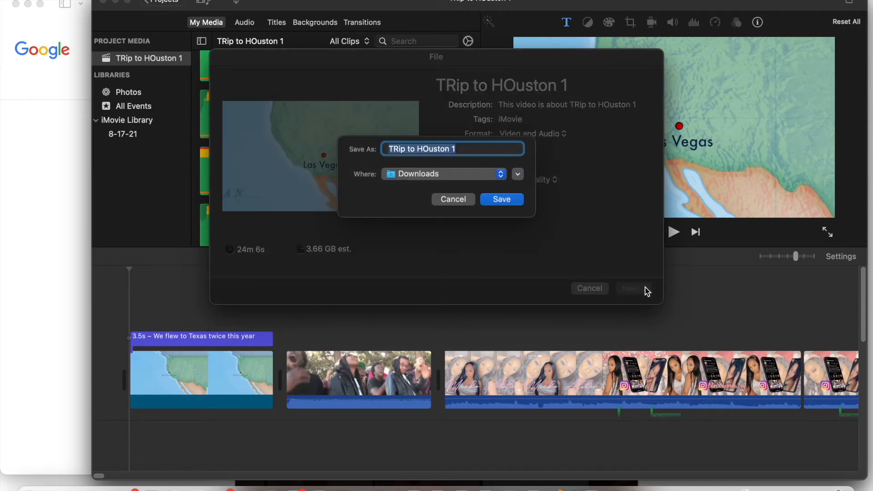
pyautogui.click(501, 198)
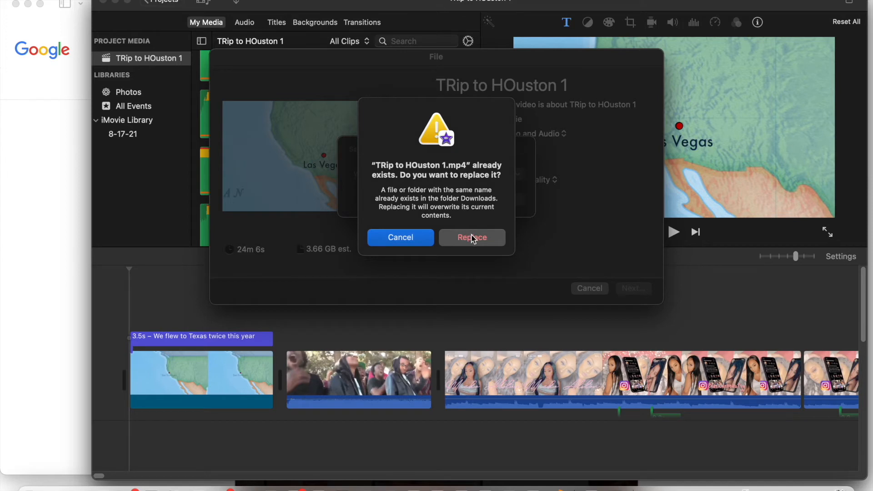
pyautogui.click(471, 238)
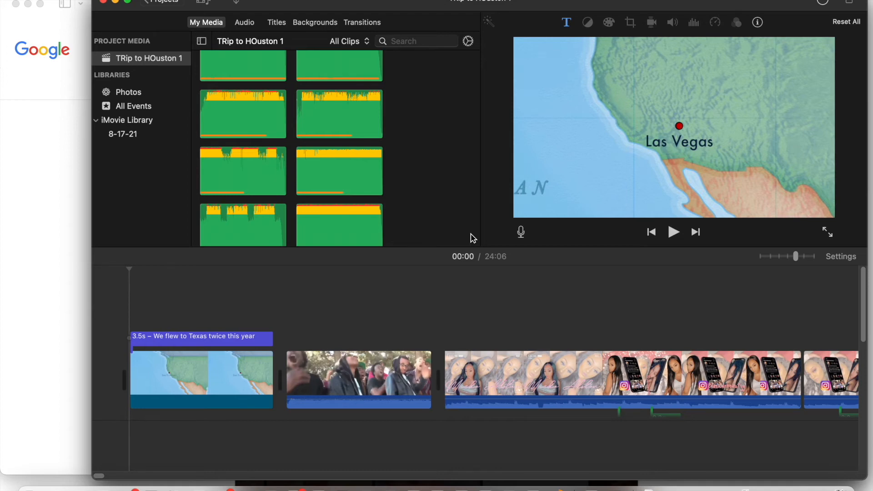
pyautogui.scroll(-3)
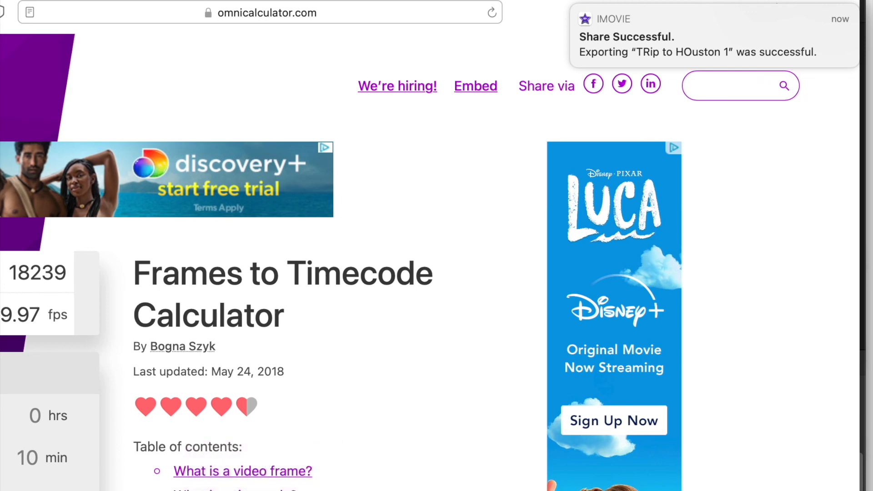
pyautogui.moveTo(549, 32)
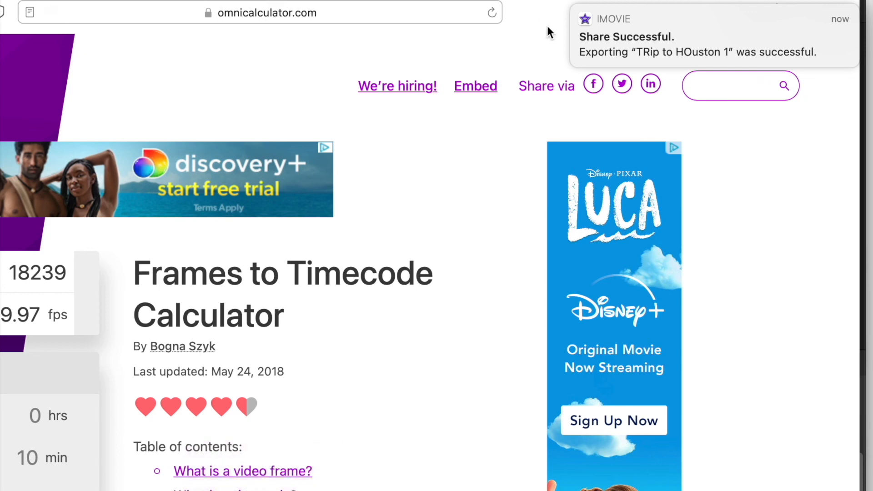